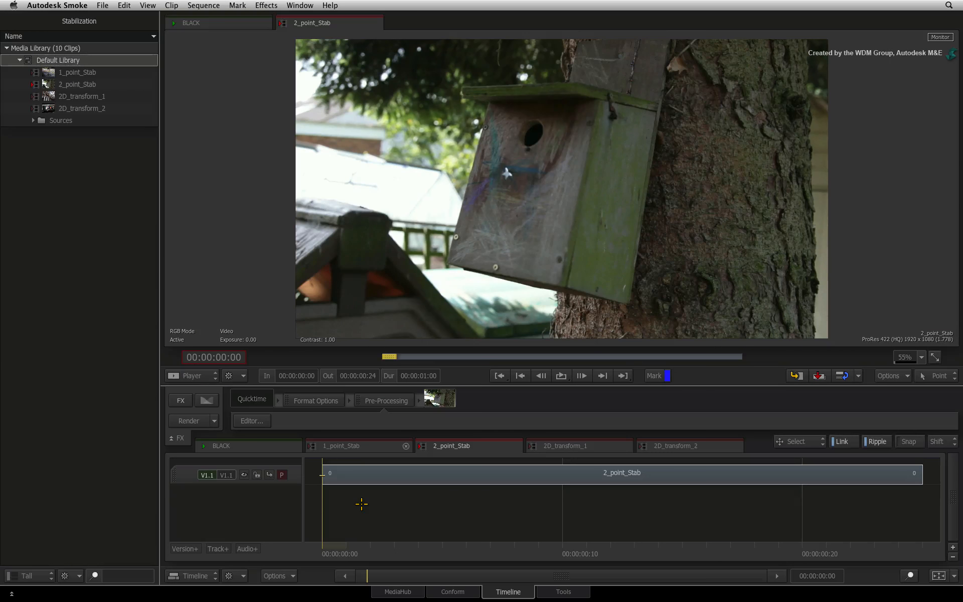
- Bring up the FX ribbon and send the 2_point_Stab clip into ConnectFX with an Action node
{"action": "left_click", "coordinate": [581, 375]}
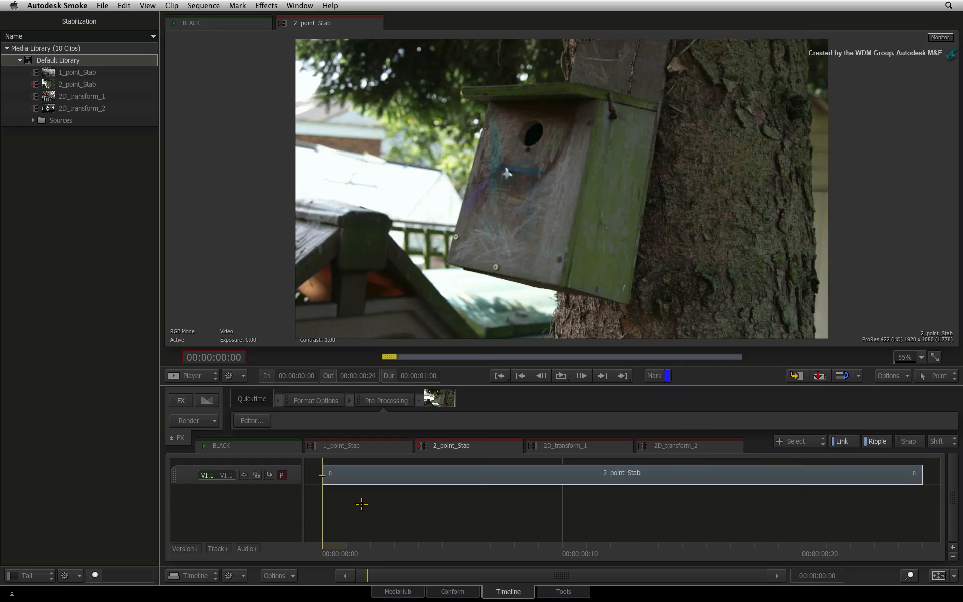
{"action": "left_click", "coordinate": [580, 375]}
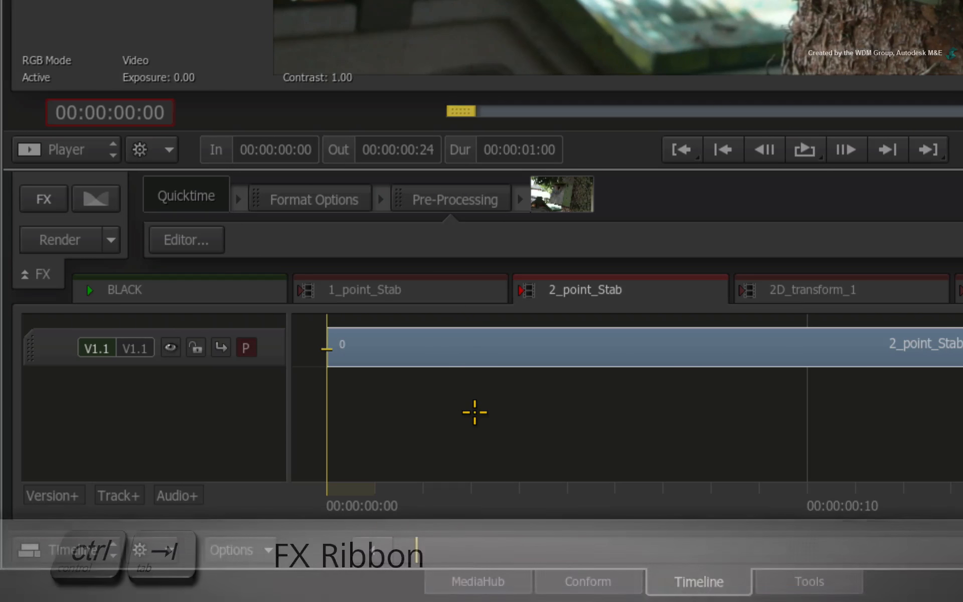
{"action": "left_click", "coordinate": [43, 199]}
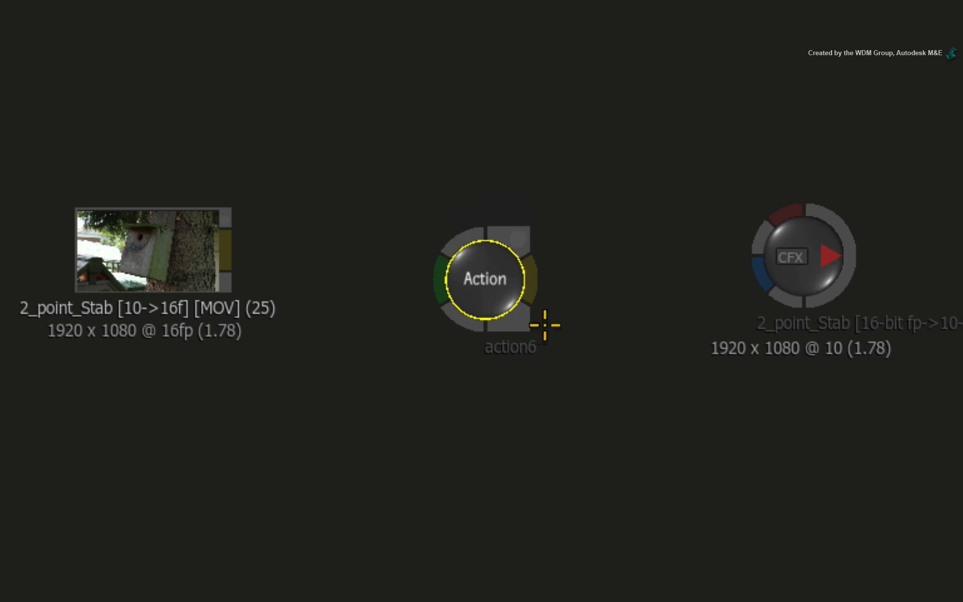
- Connect Action's output to the CFX output and create a media1 input feeding the clip into Action
{"action": "left_click_drag", "start_coordinate": [541, 323], "coordinate": [803, 183]}
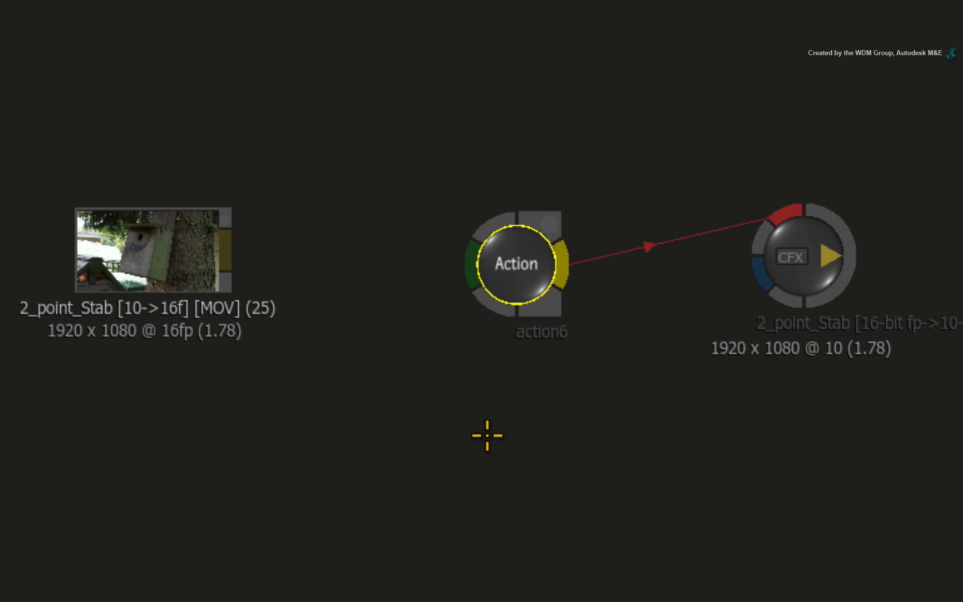
{"action": "mouse_move", "coordinate": [521, 395]}
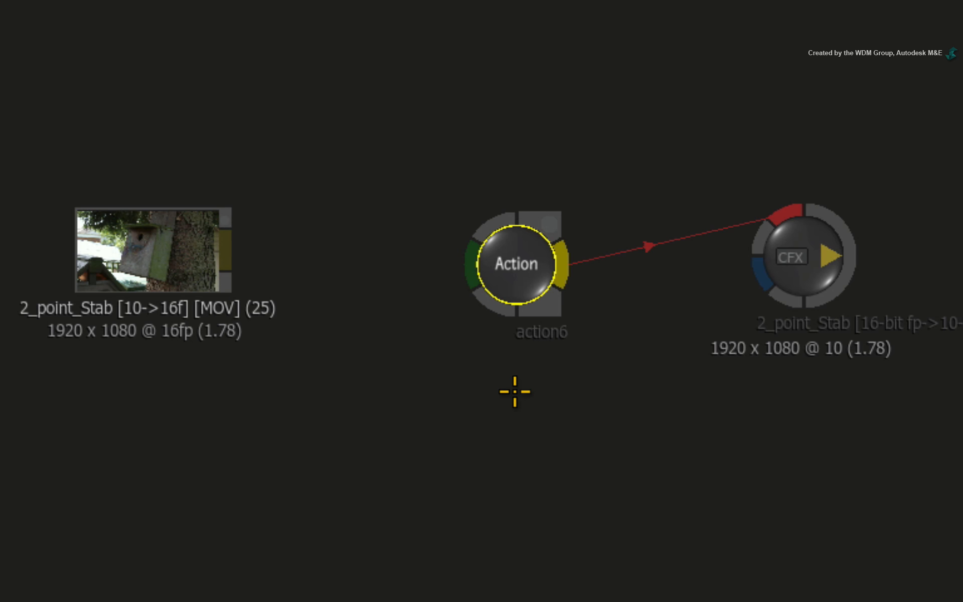
{"action": "key", "text": "ctrl+n"}
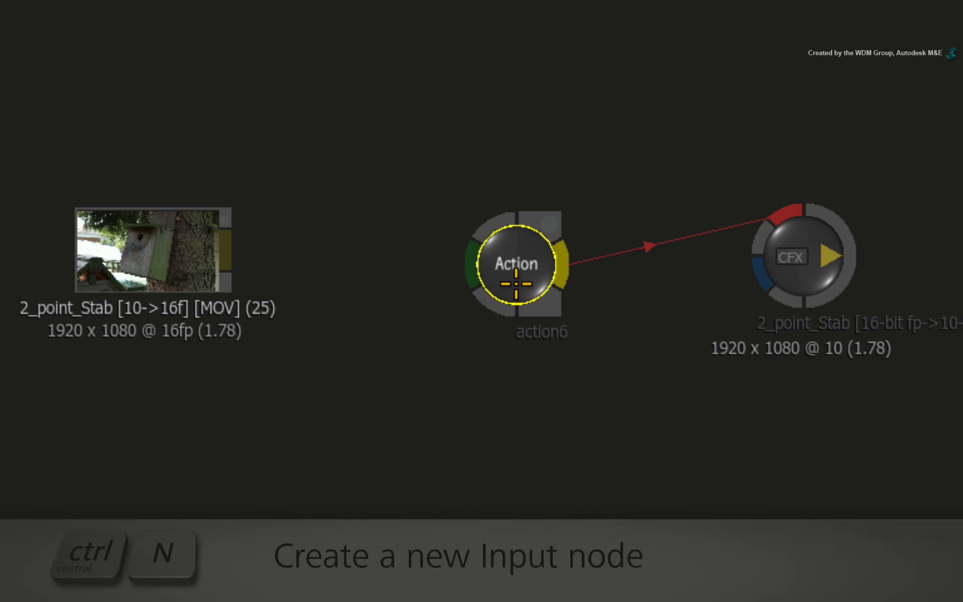
{"action": "key", "text": "ctrl+n"}
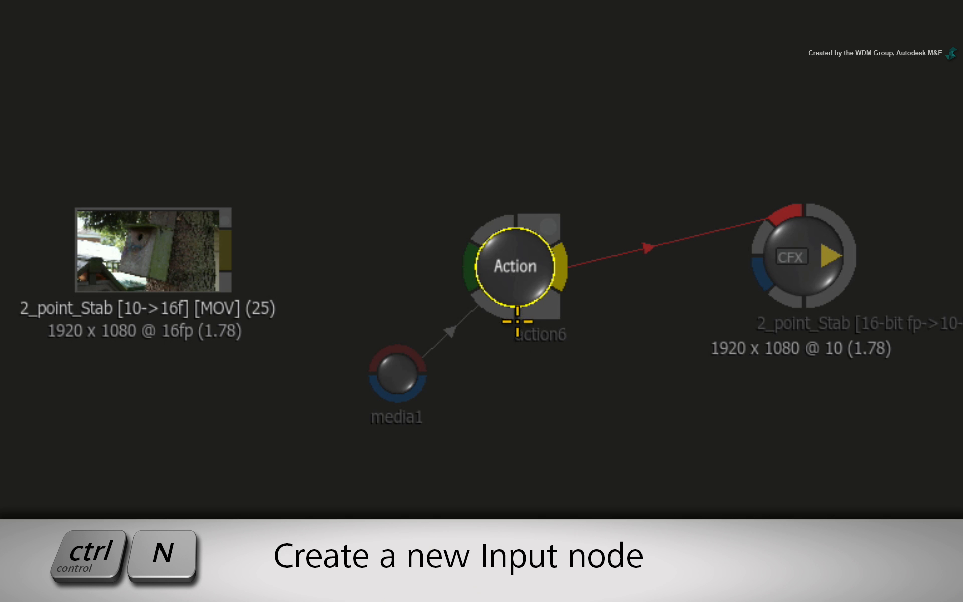
{"action": "mouse_move", "coordinate": [230, 262]}
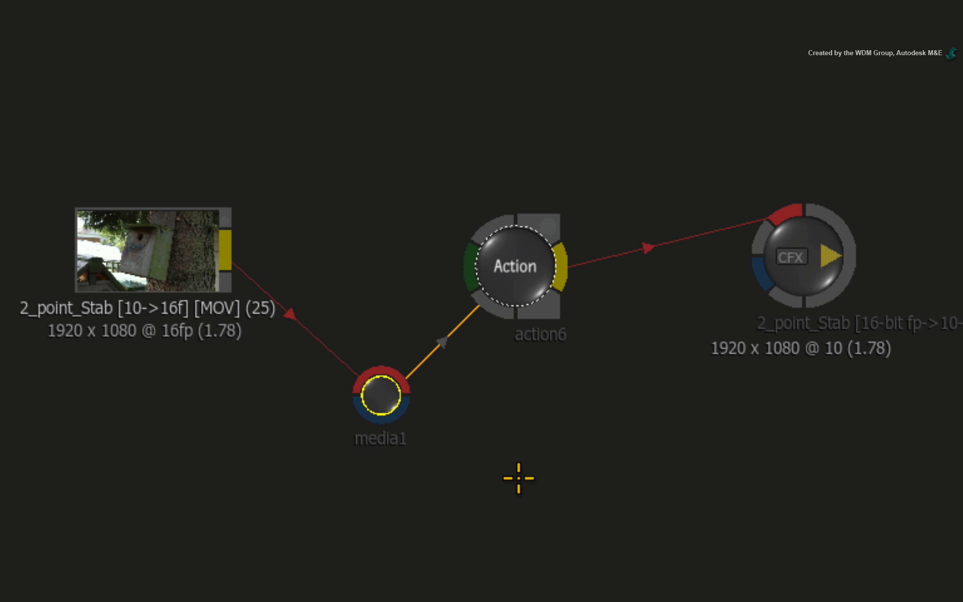
{"action": "mouse_move", "coordinate": [507, 485]}
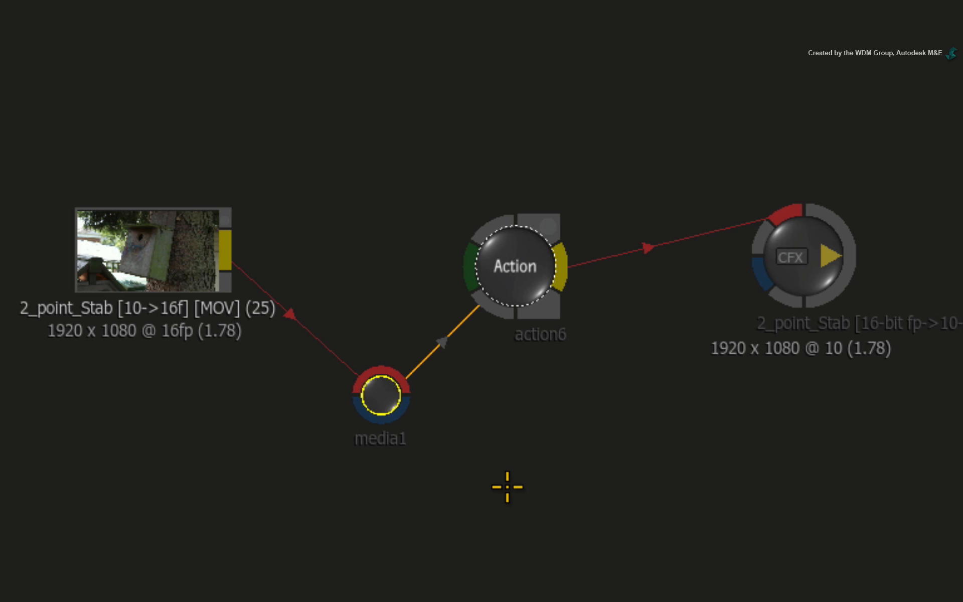
{"action": "mouse_move", "coordinate": [494, 492]}
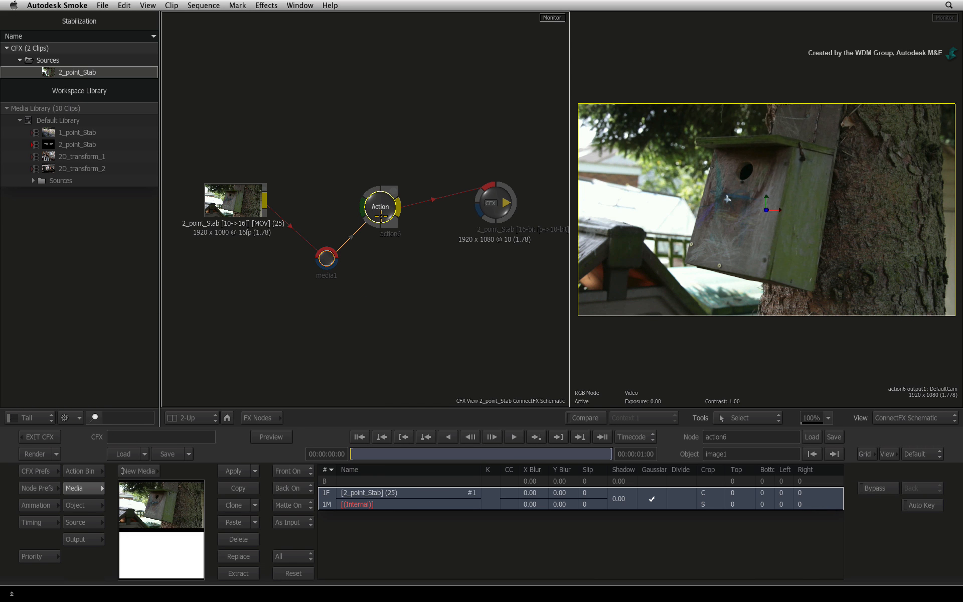
{"action": "key", "text": "Escape"}
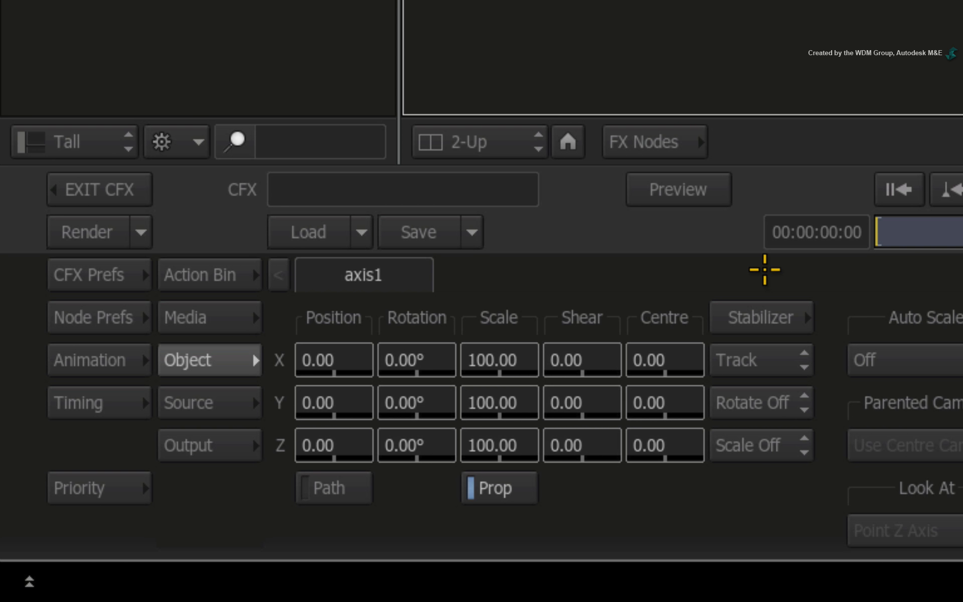
{"action": "mouse_move", "coordinate": [767, 277]}
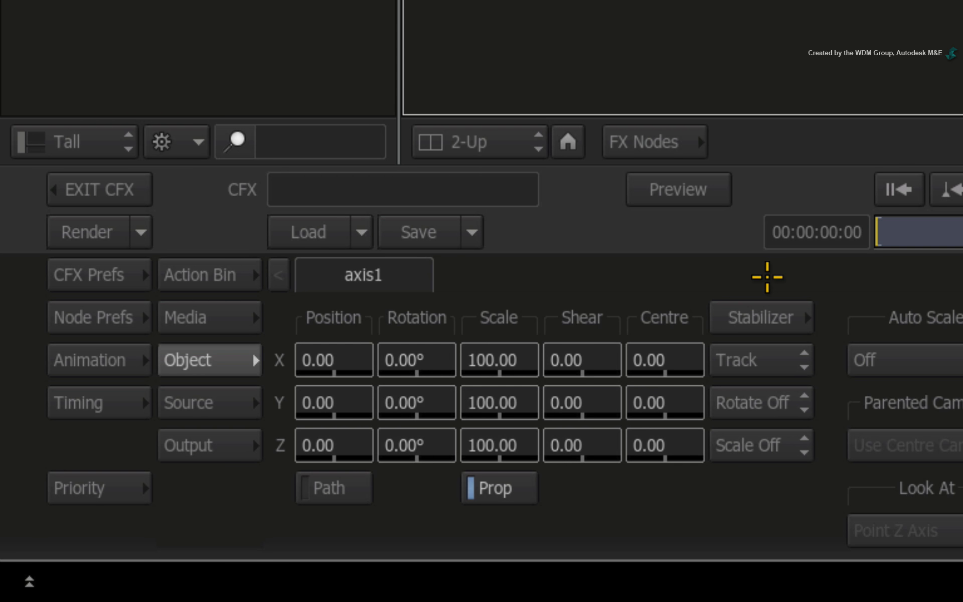
{"action": "mouse_move", "coordinate": [766, 283]}
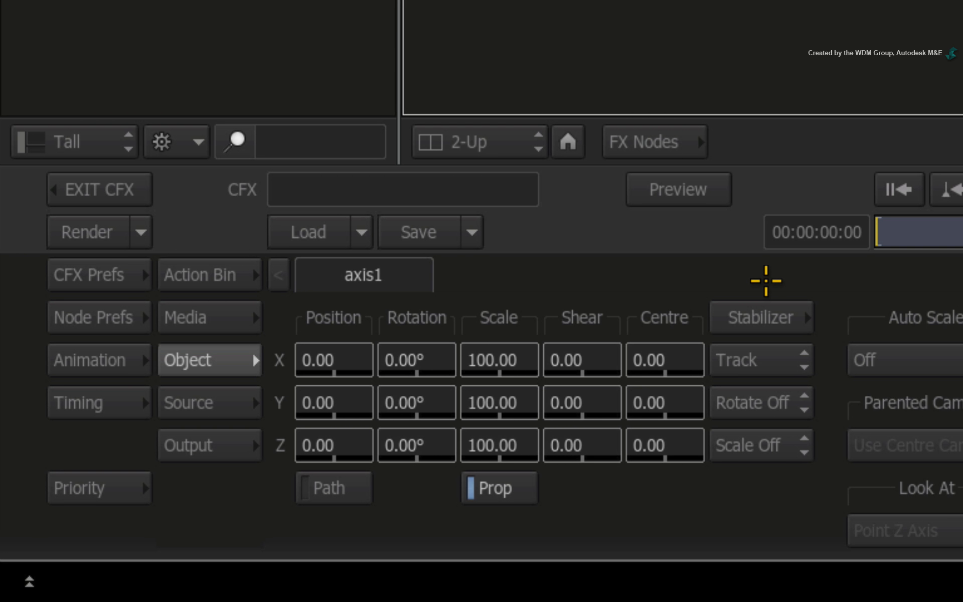
{"action": "mouse_move", "coordinate": [796, 362]}
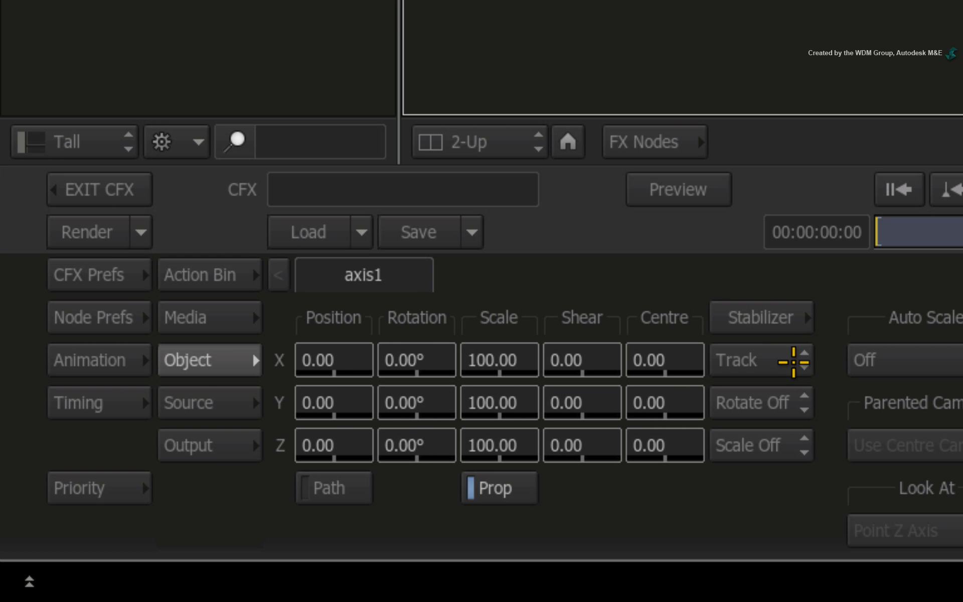
- Switch axis1's stabilizer from Track to Stabilize and enable rotation compensation
{"action": "left_click", "coordinate": [761, 361]}
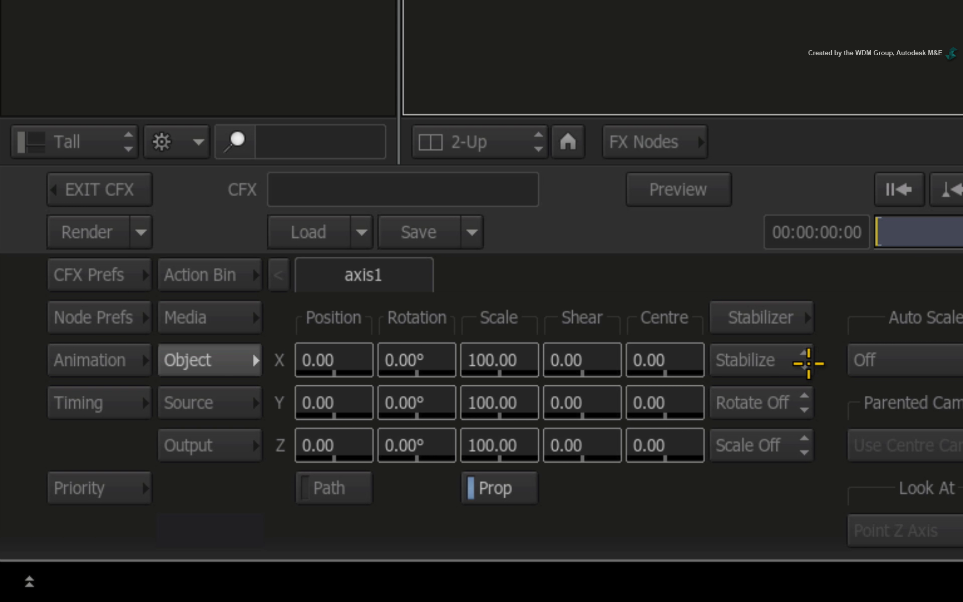
{"action": "mouse_move", "coordinate": [826, 403]}
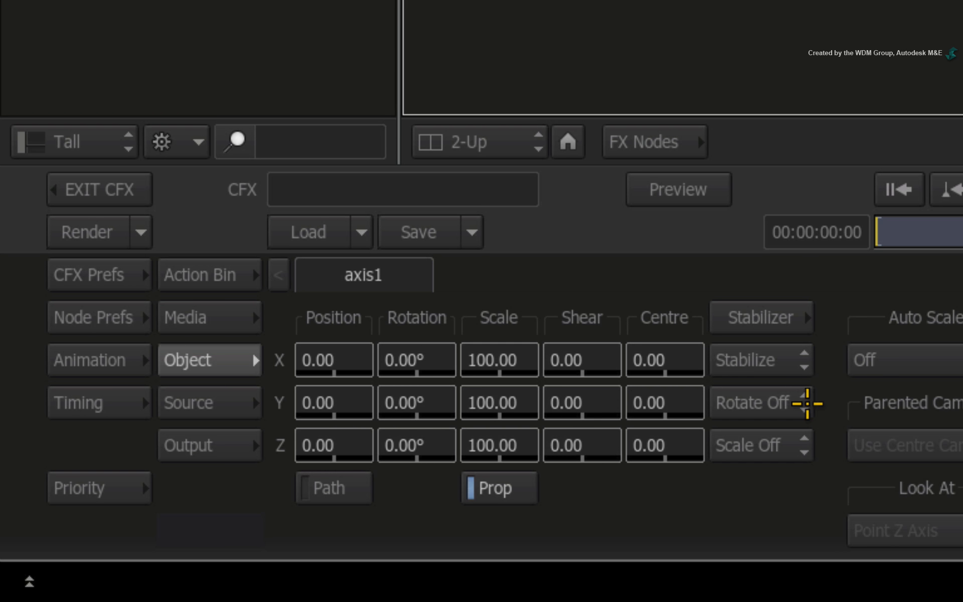
{"action": "left_click", "coordinate": [760, 403]}
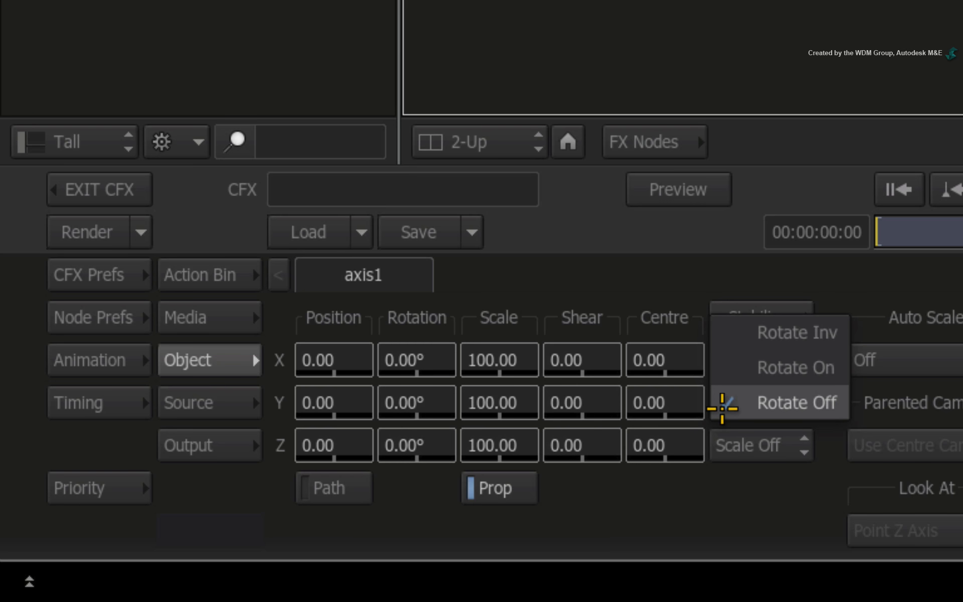
{"action": "mouse_move", "coordinate": [795, 367]}
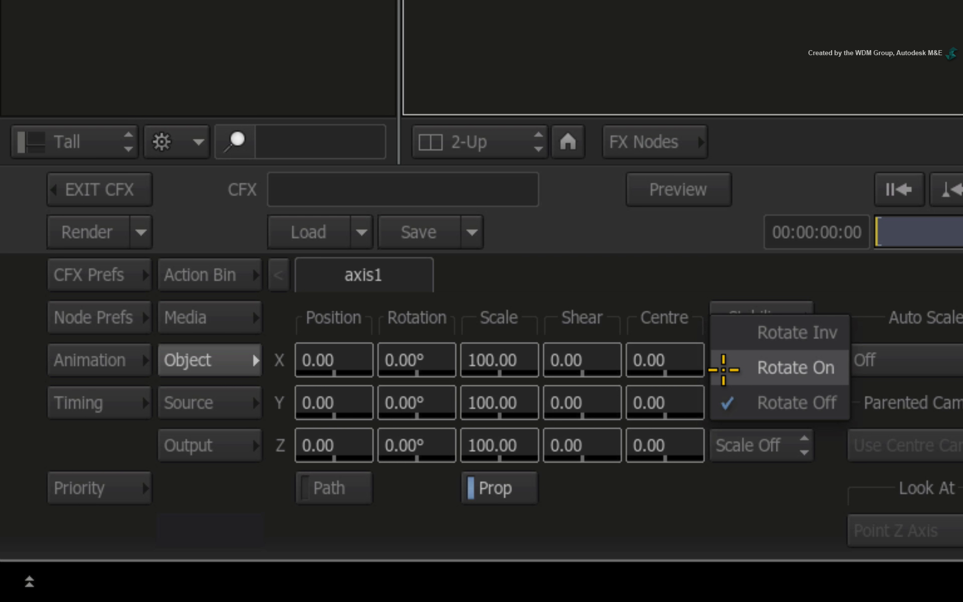
{"action": "mouse_move", "coordinate": [728, 369]}
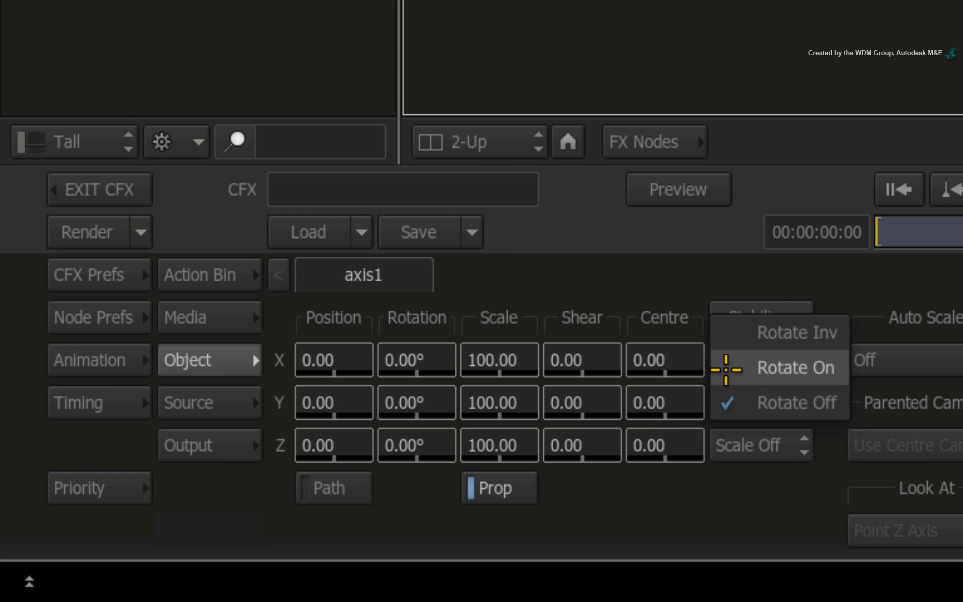
{"action": "mouse_move", "coordinate": [729, 367]}
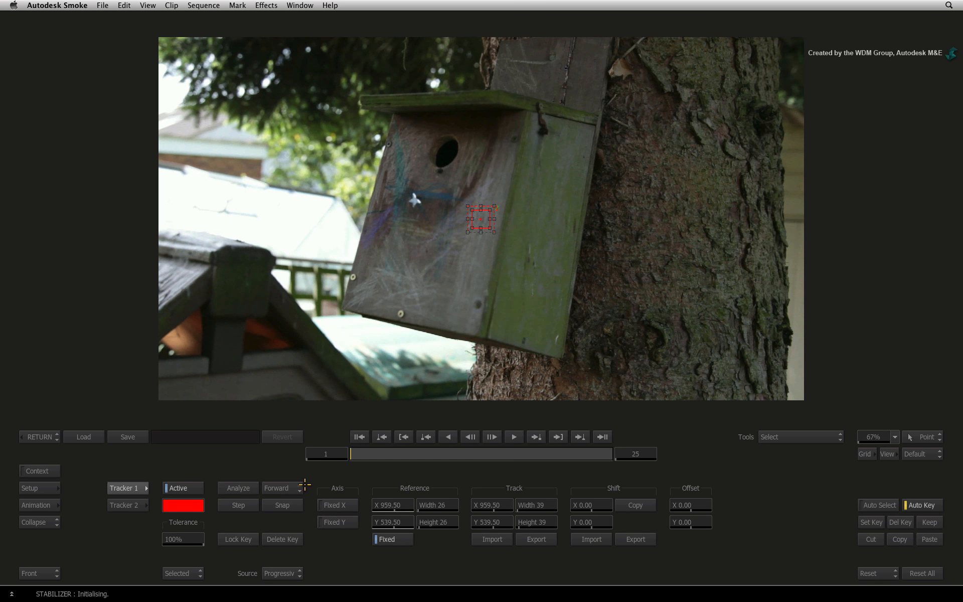
{"action": "mouse_move", "coordinate": [317, 476]}
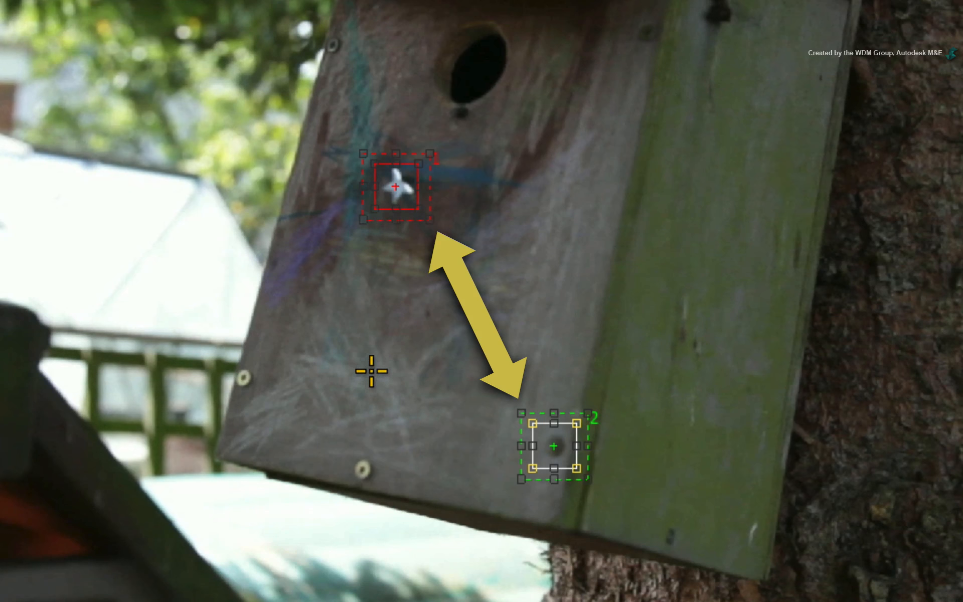
{"action": "mouse_move", "coordinate": [376, 355]}
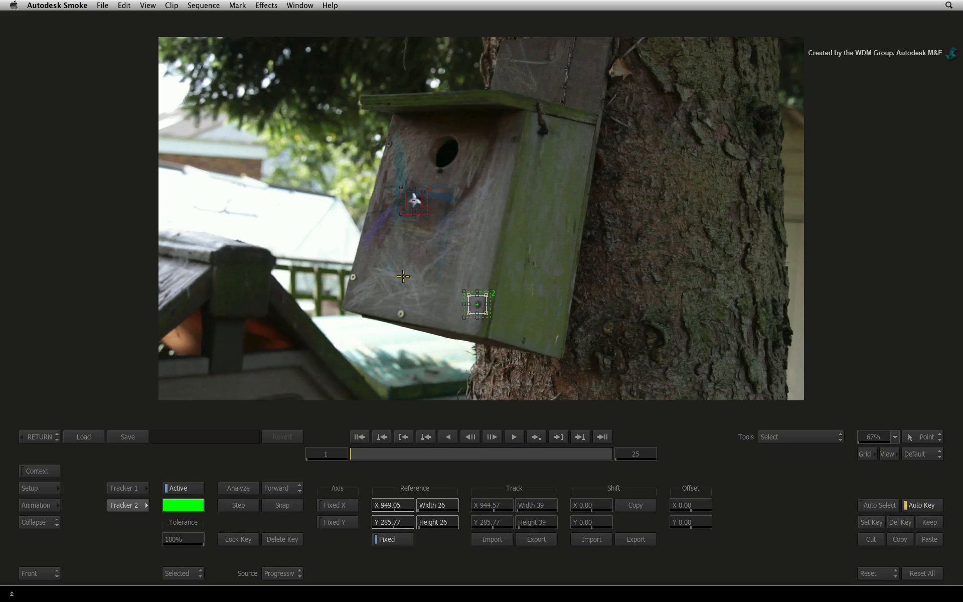
- Analyze the clip so both tracker points are tracked across all frames
{"action": "left_click", "coordinate": [237, 488]}
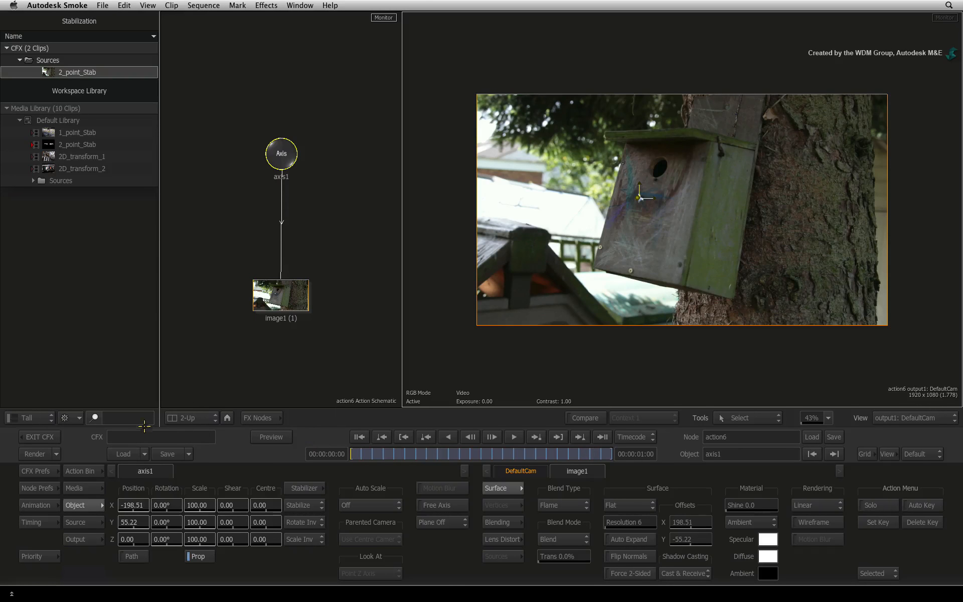
{"action": "mouse_move", "coordinate": [212, 358]}
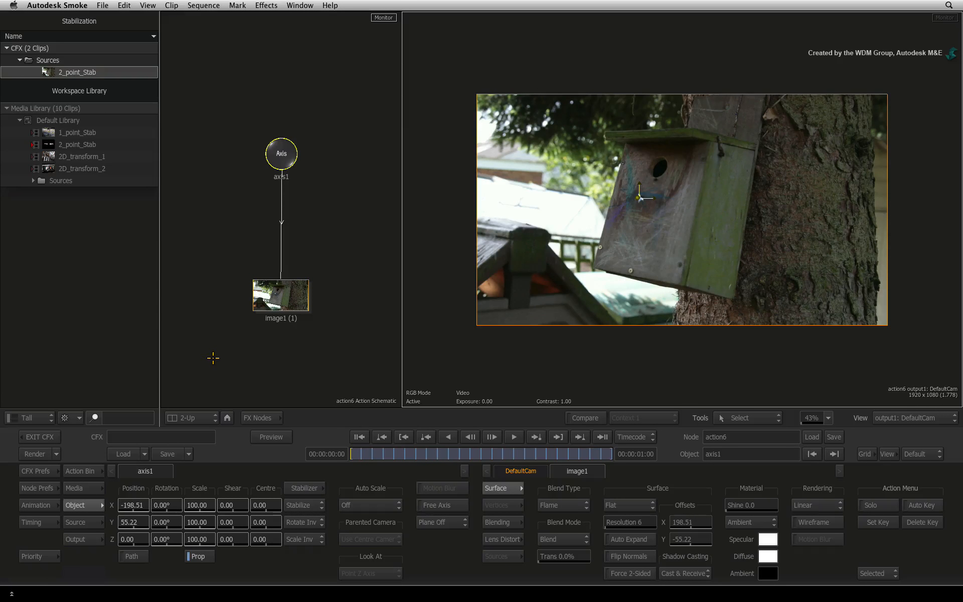
{"action": "mouse_move", "coordinate": [204, 369]}
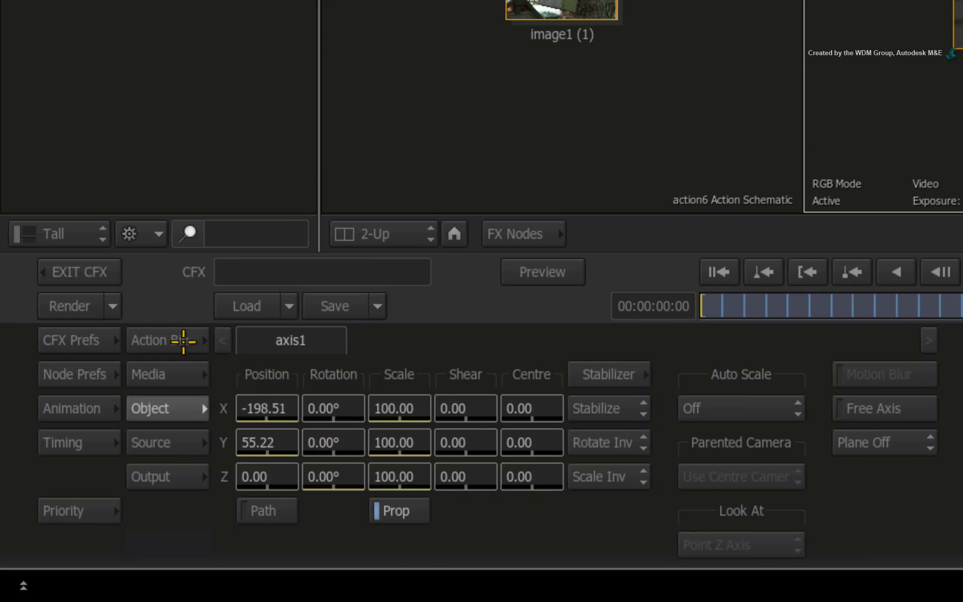
- Drop an Axis from the Action Bin onto the axis1–image1 link, creating axis2 in the chain
{"action": "left_click", "coordinate": [156, 341]}
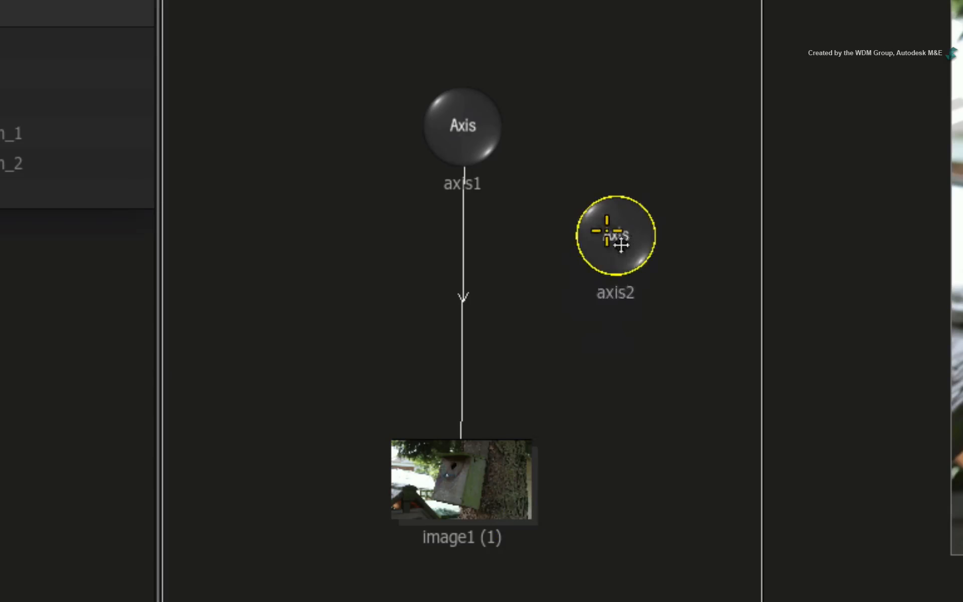
{"action": "left_click_drag", "start_coordinate": [615, 235], "coordinate": [463, 298]}
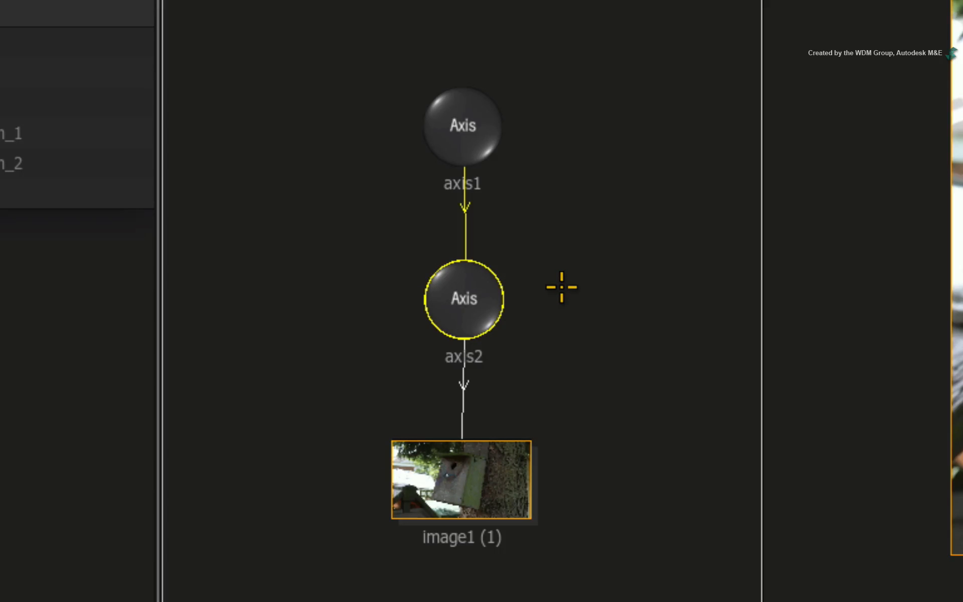
{"action": "mouse_move", "coordinate": [539, 293]}
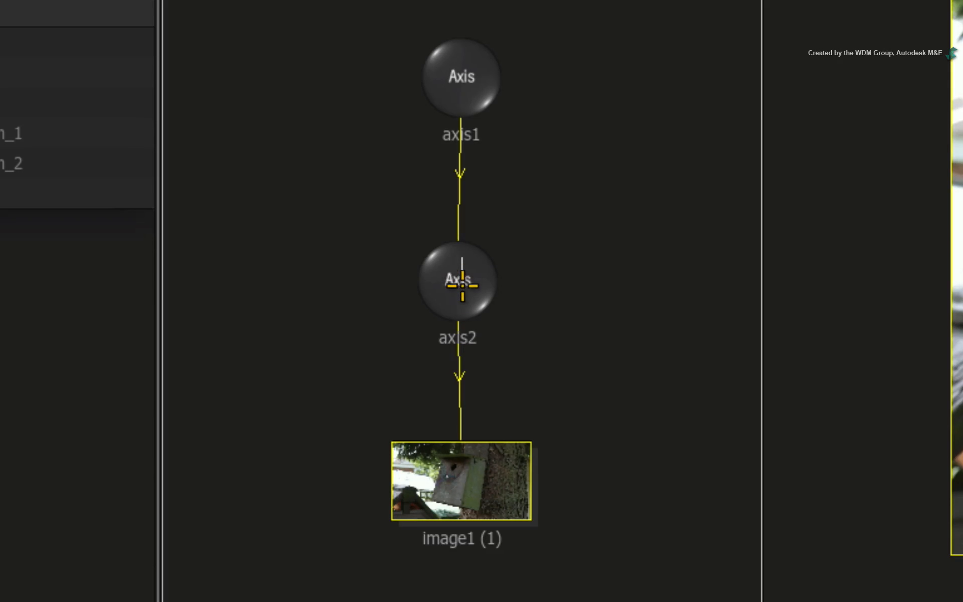
{"action": "left_click", "coordinate": [457, 280]}
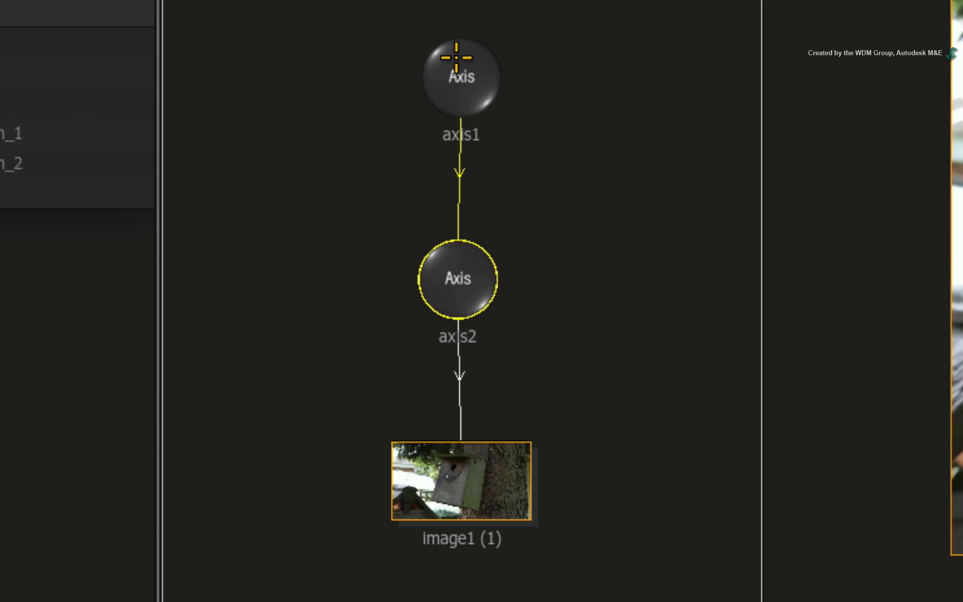
{"action": "left_click", "coordinate": [461, 80]}
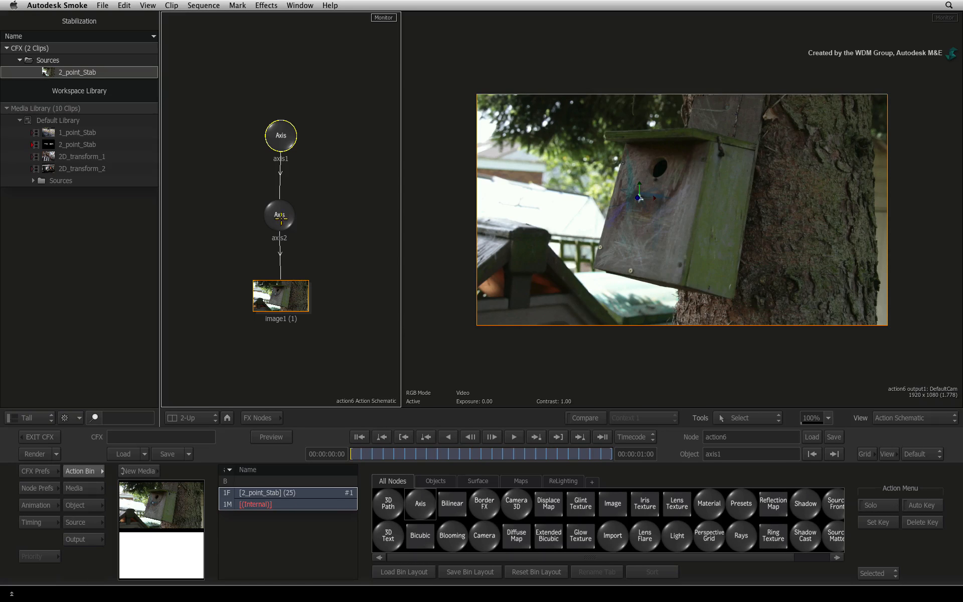
- Set axis2 to Scale 110 and Position Y 28, exit CFX and render the stabilized clip
{"action": "left_click", "coordinate": [280, 214]}
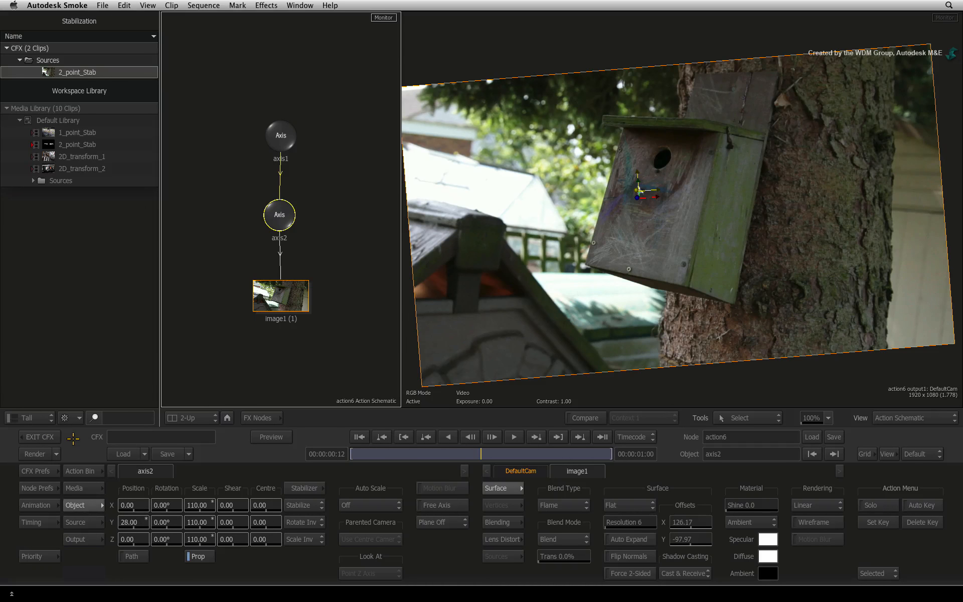
{"action": "left_click", "coordinate": [39, 438]}
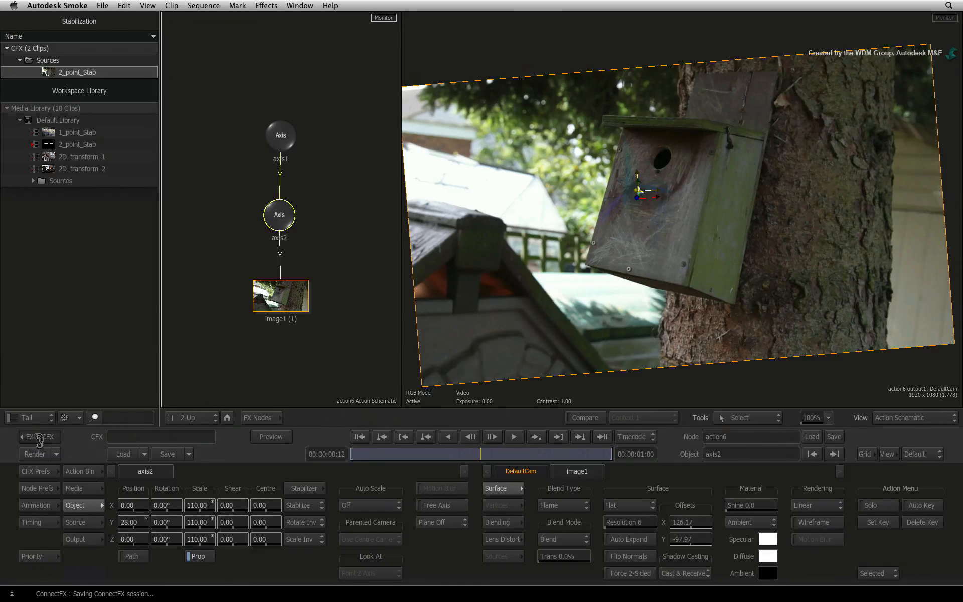
{"action": "left_click", "coordinate": [39, 437]}
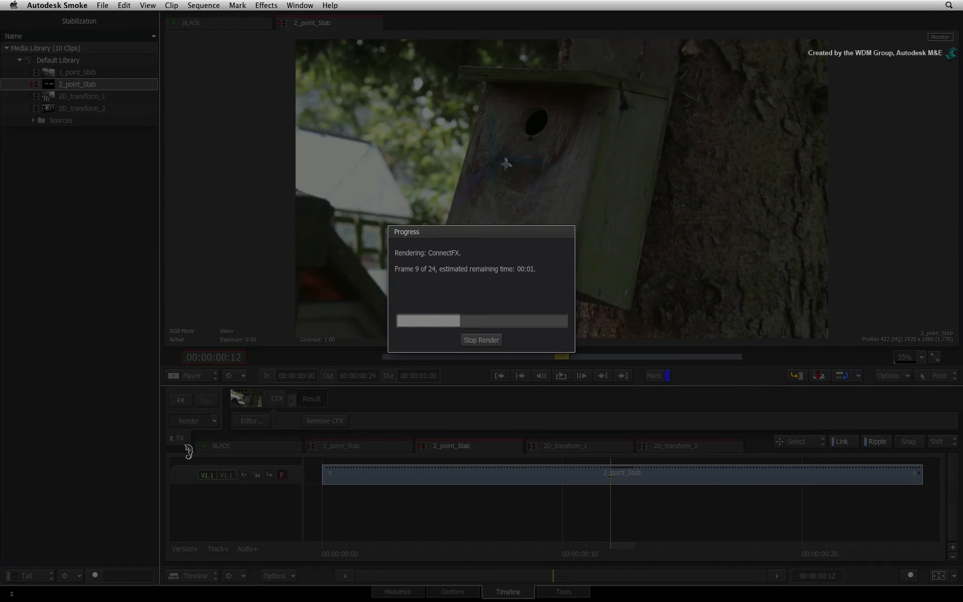